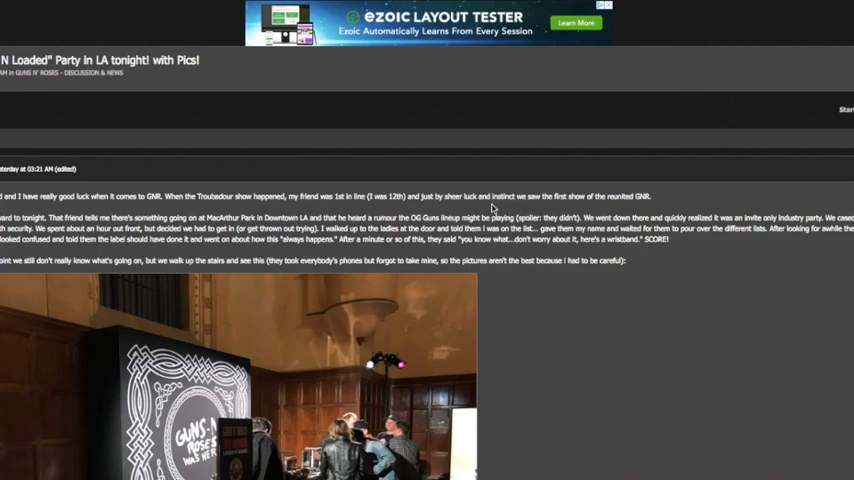
scroll(down, 3)
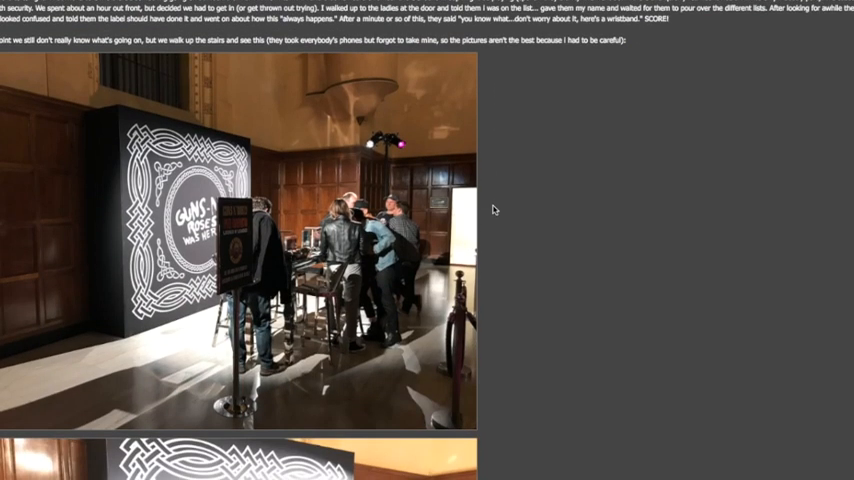
scroll(down, 3)
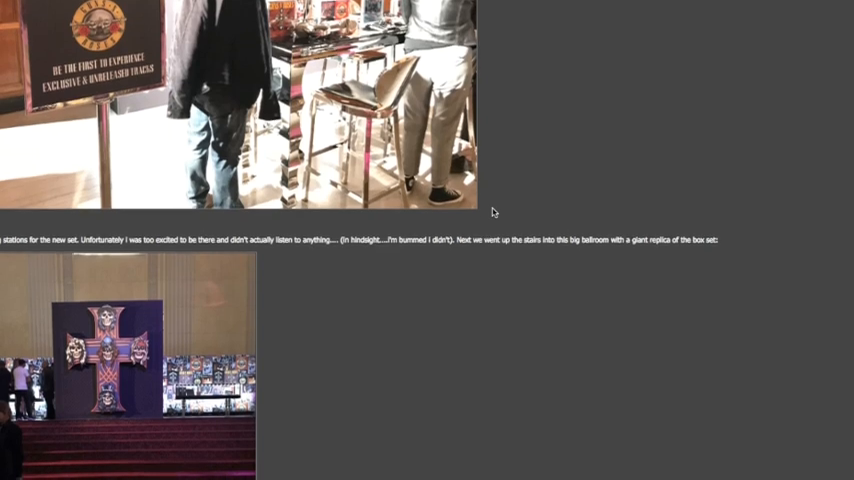
scroll(down, 3)
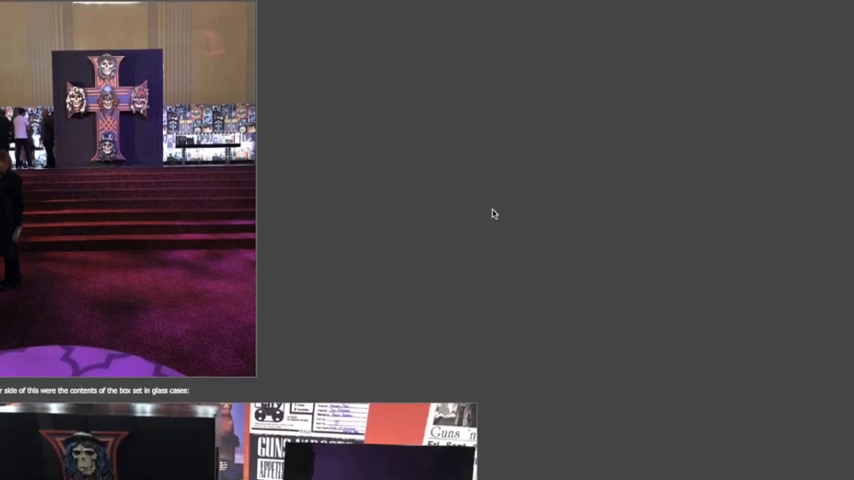
scroll(down, 3)
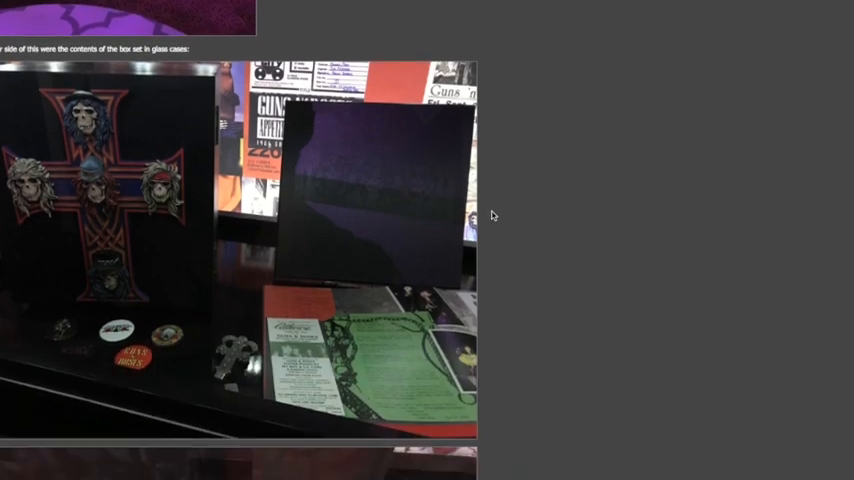
scroll(down, 3)
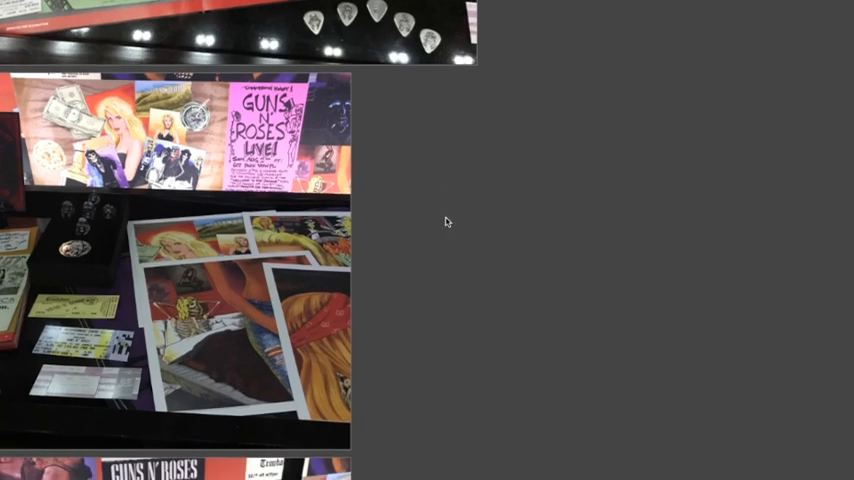
scroll(down, 3)
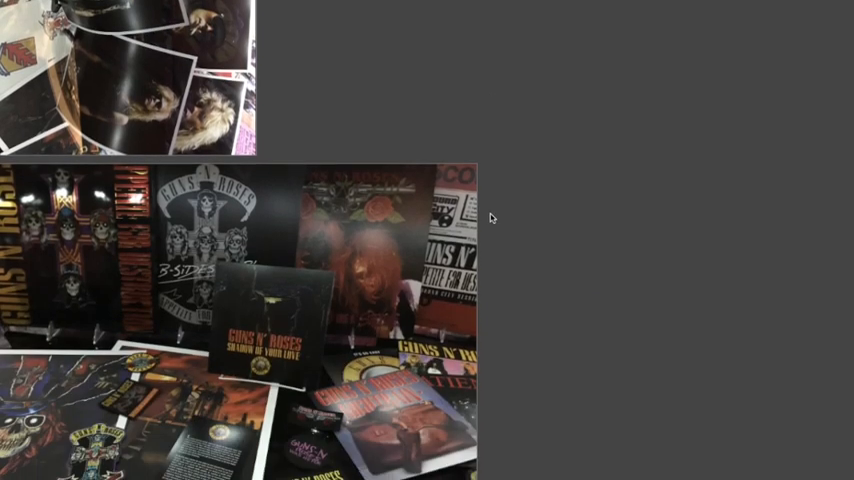
scroll(down, 3)
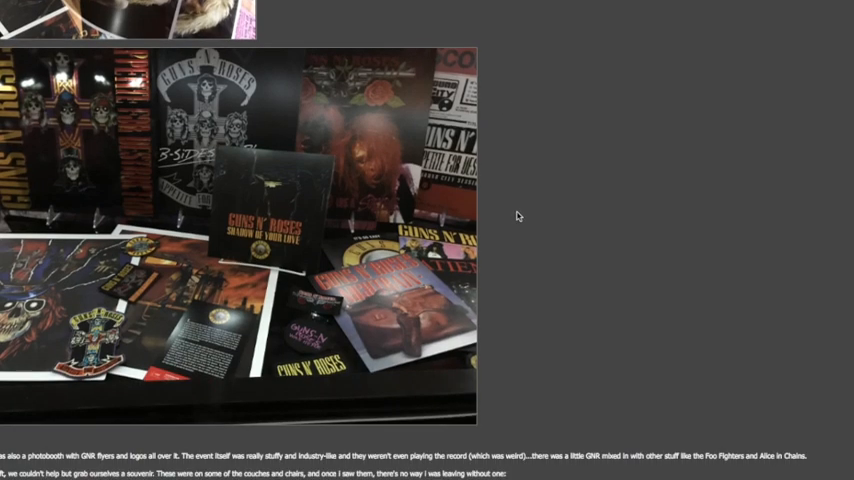
scroll(down, 3)
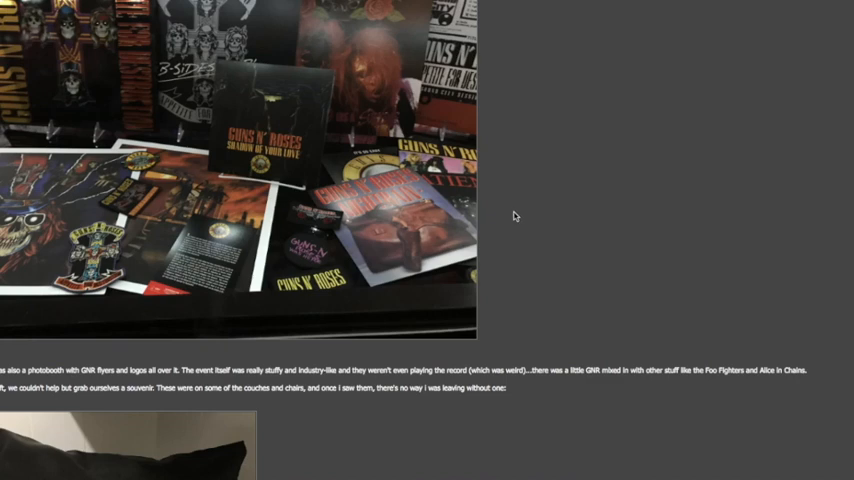
scroll(down, 3)
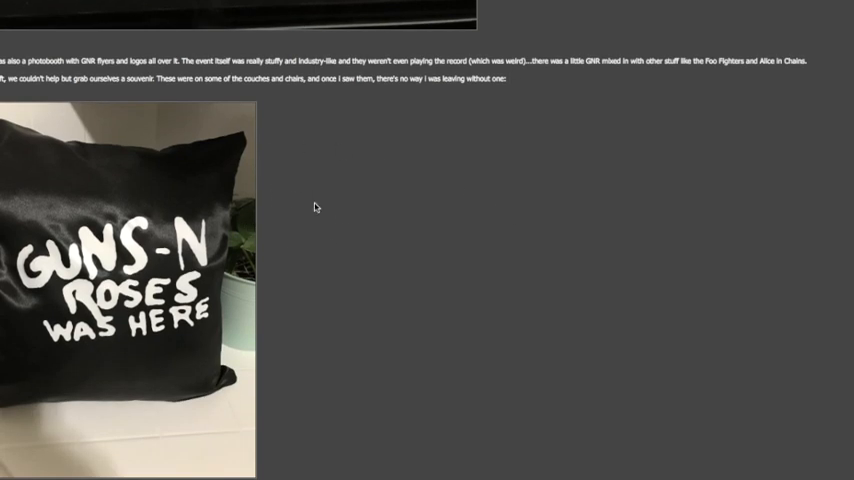
scroll(down, 3)
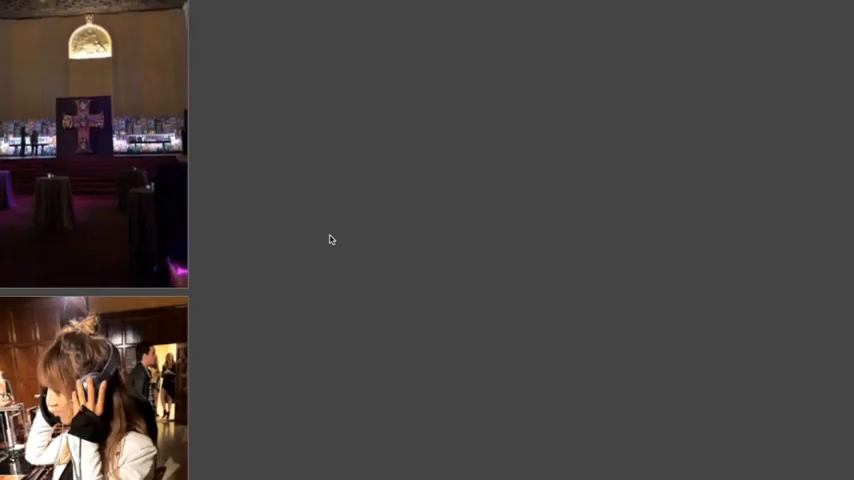
scroll(down, 3)
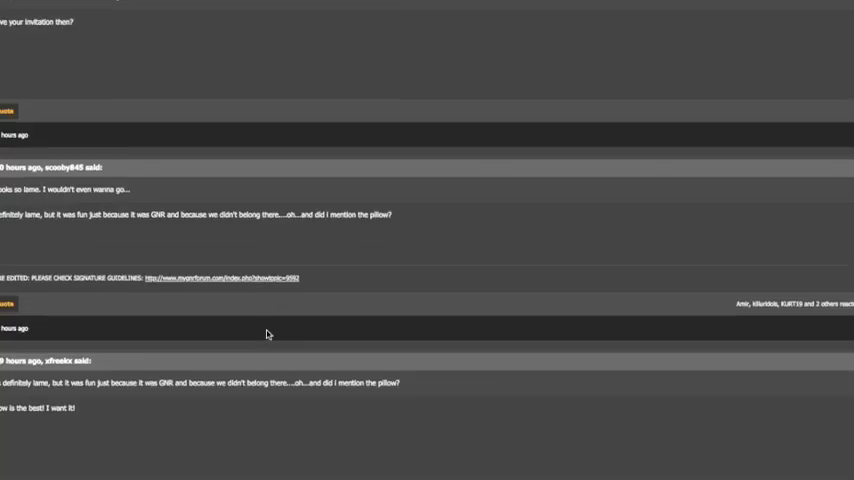
scroll(down, 3)
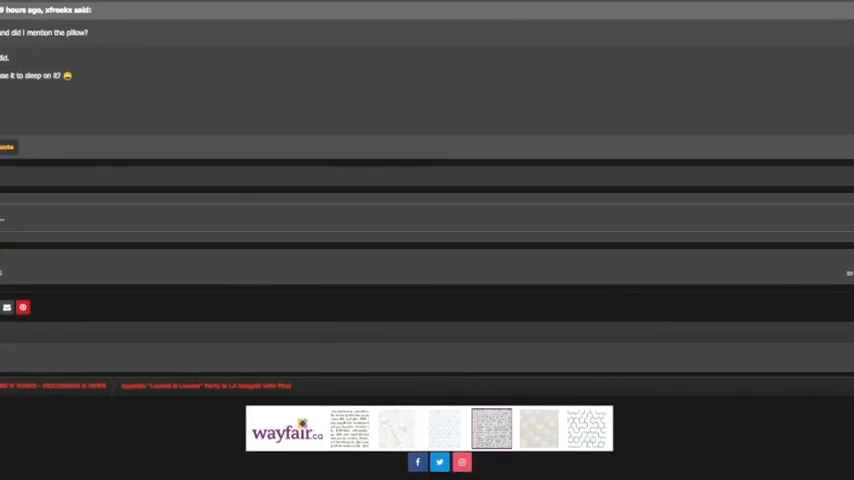
scroll(down, 3)
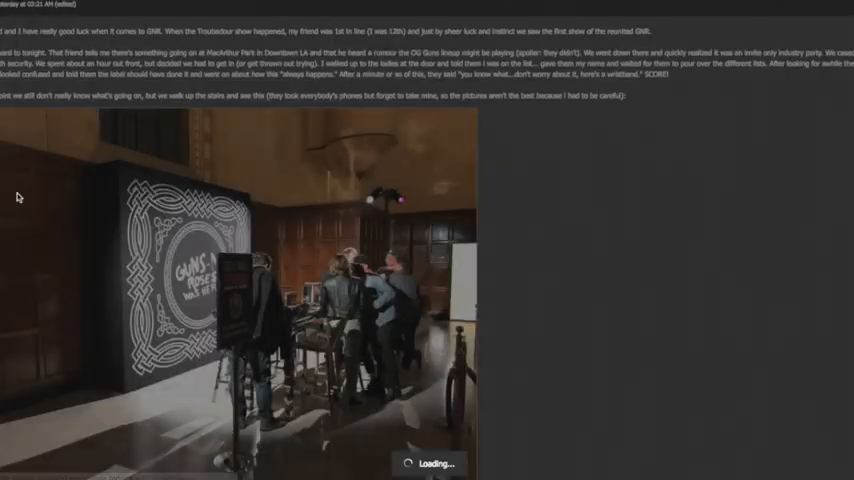
scroll(down, 3)
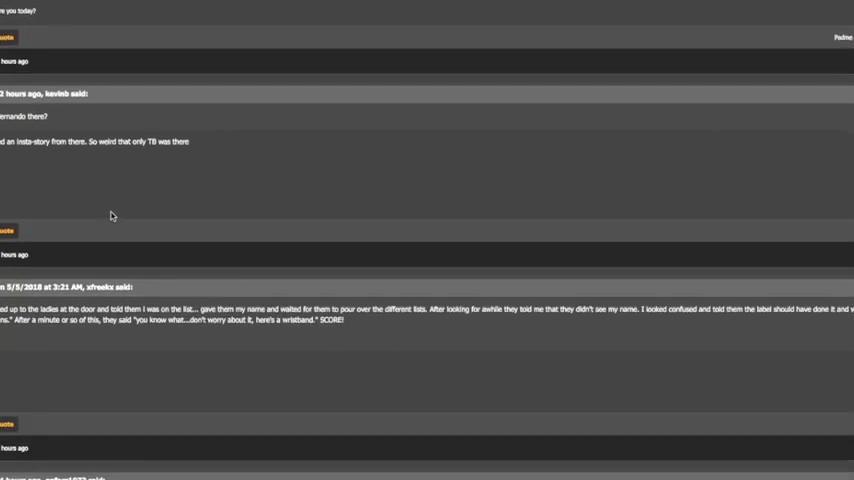
scroll(down, 3)
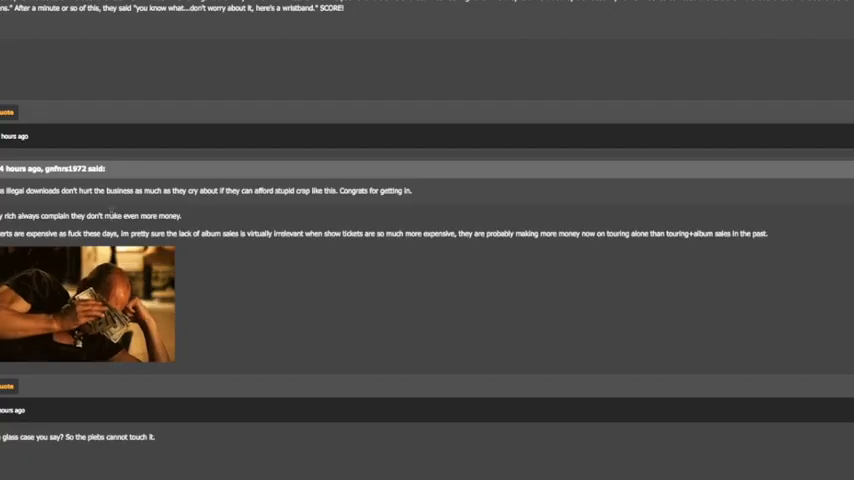
scroll(down, 3)
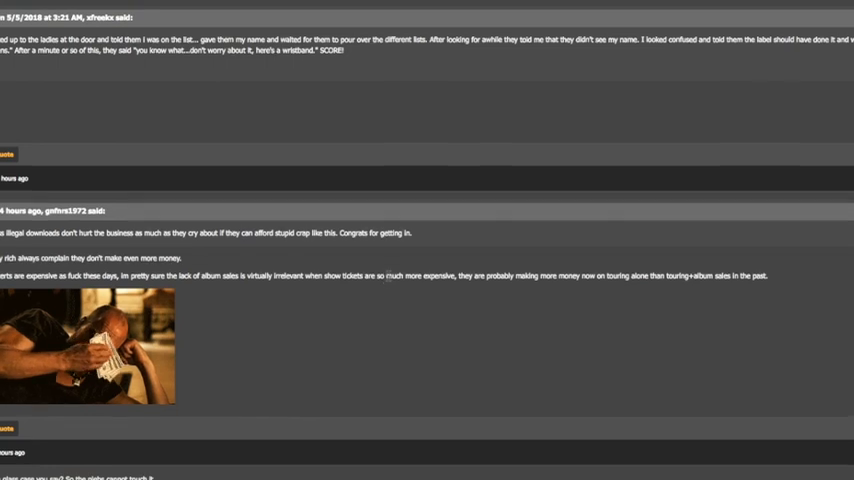
scroll(down, 3)
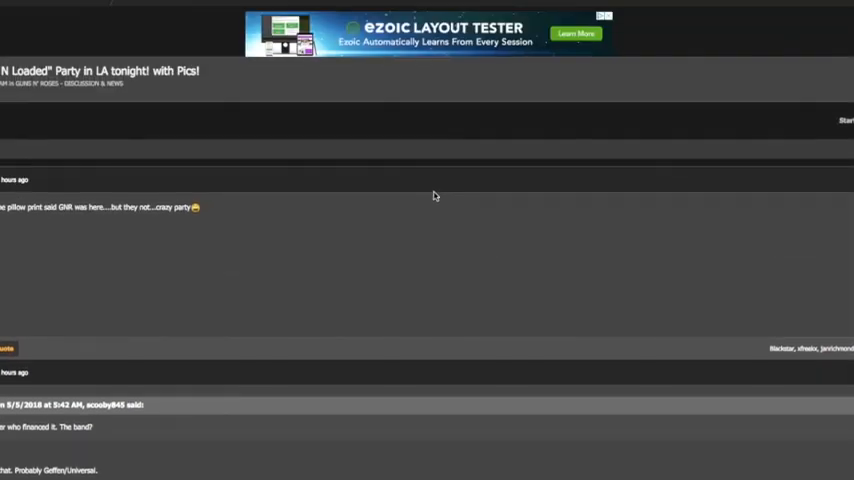
scroll(up, 3)
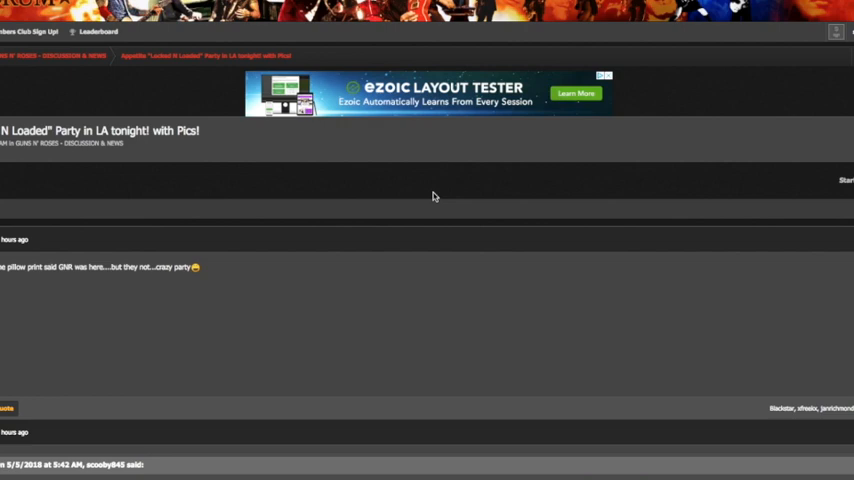
mouse_move(696, 420)
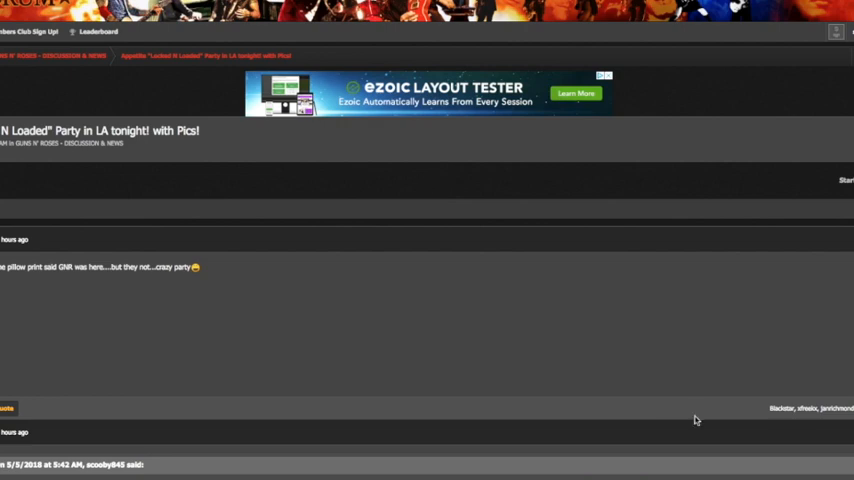